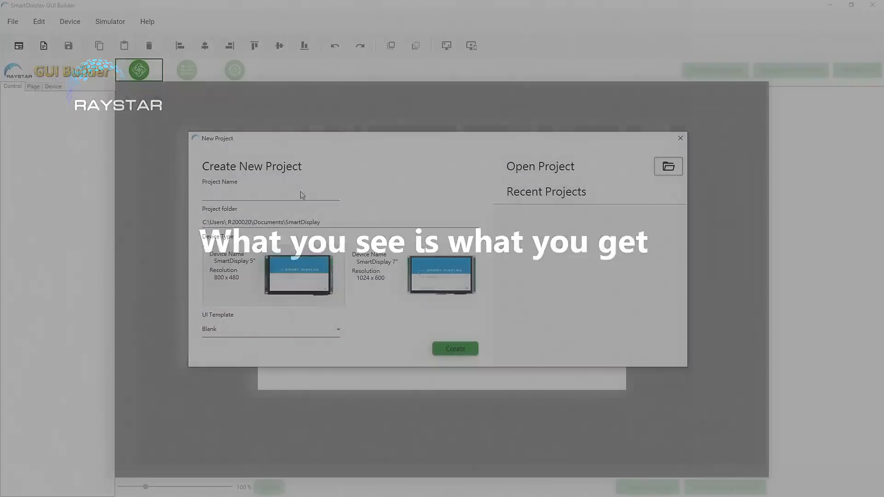
- Name the project GUITest, choose the 7-inch 1024×600 display and keep the Blank template
left_click(271, 194)
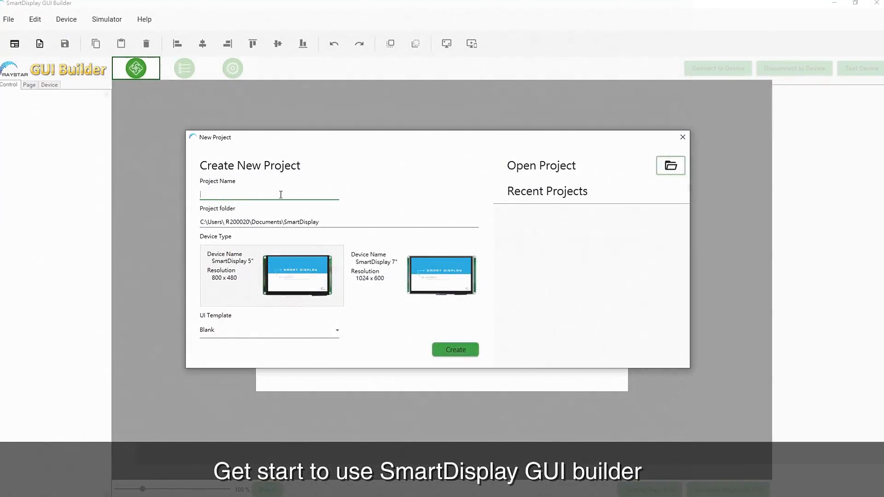
type("G")
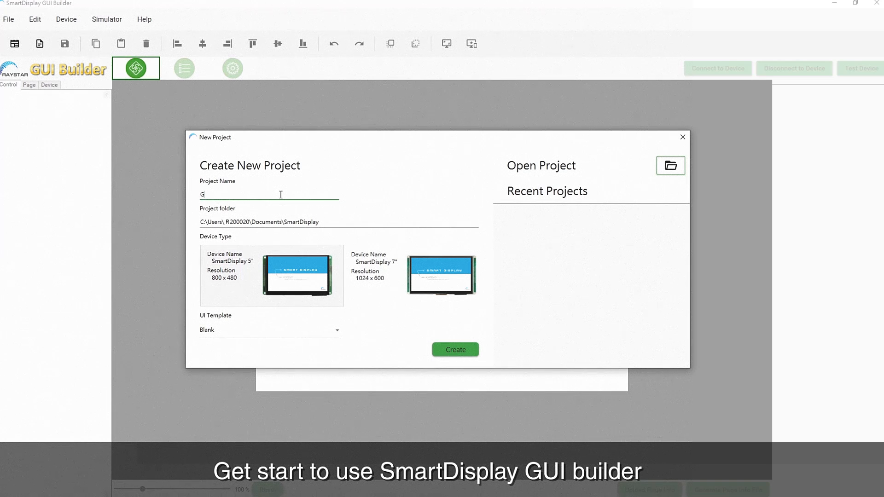
type("UITest")
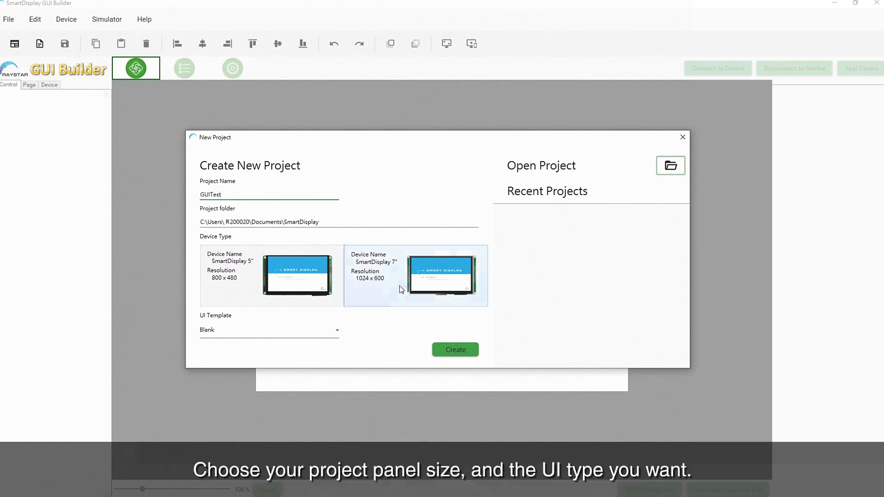
left_click(269, 330)
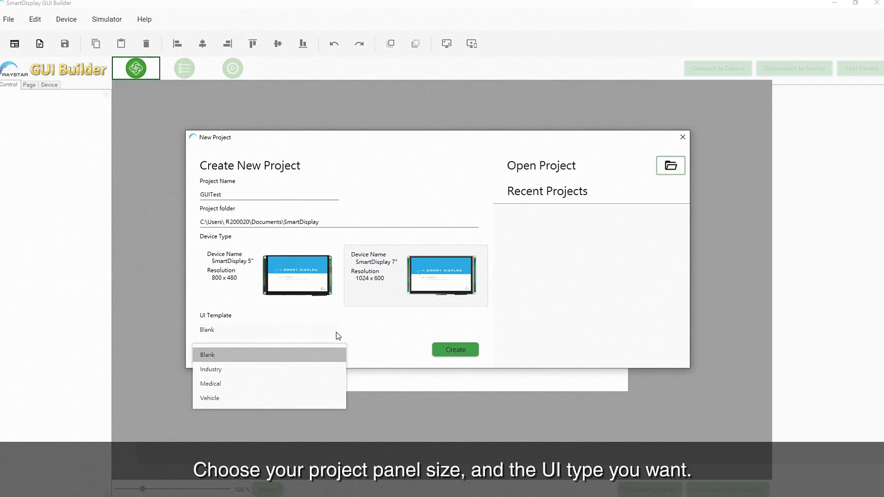
mouse_move(290, 387)
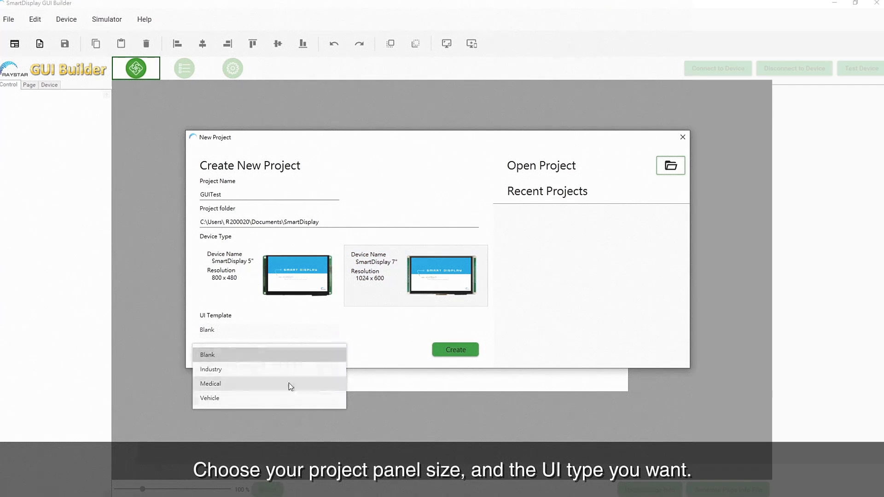
left_click(206, 354)
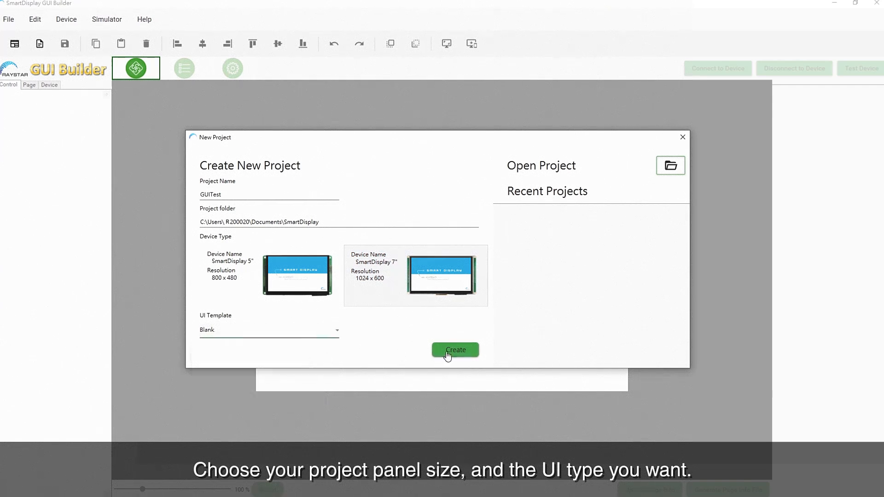
- Create the project and set Page_0 to the SIMV Modes background Background_2
left_click(454, 350)
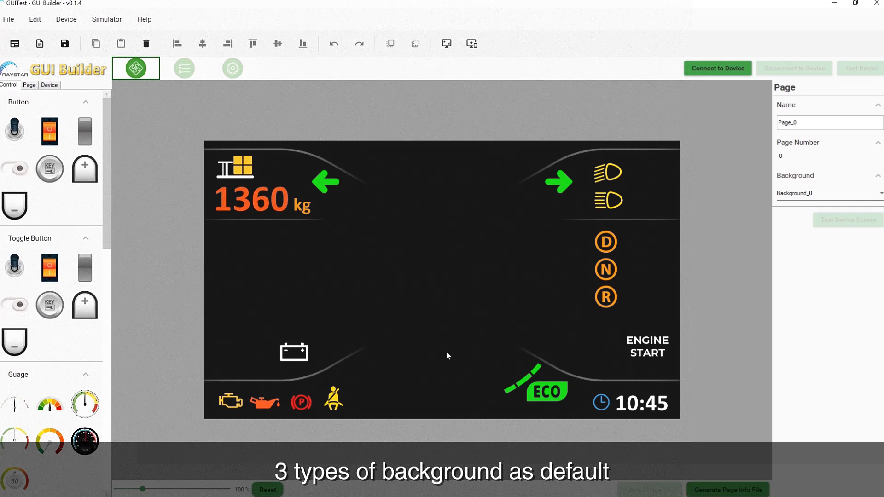
mouse_move(458, 399)
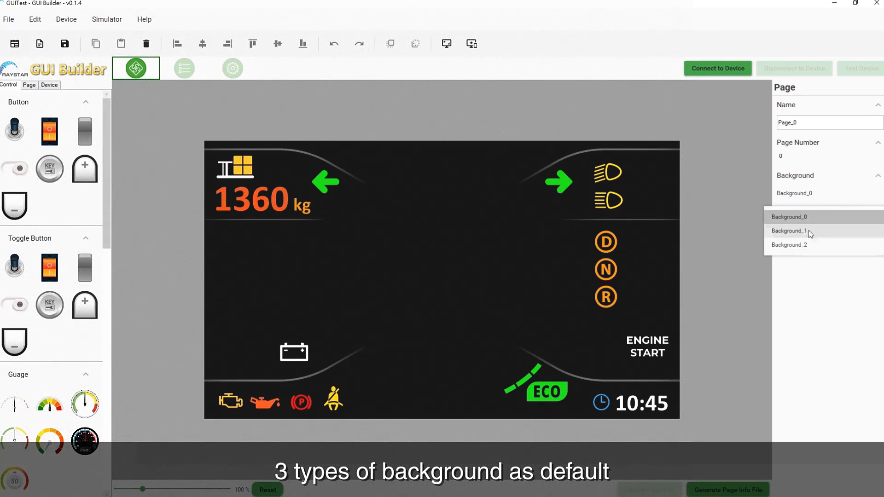
left_click(789, 230)
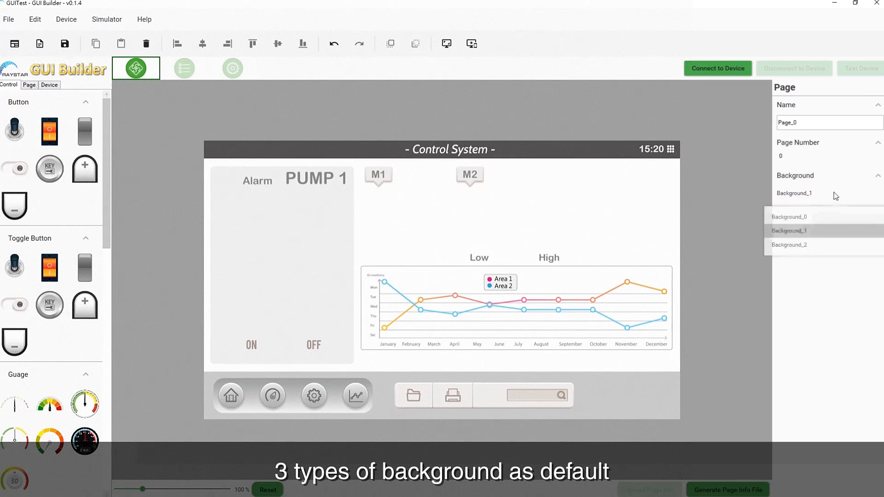
left_click(789, 245)
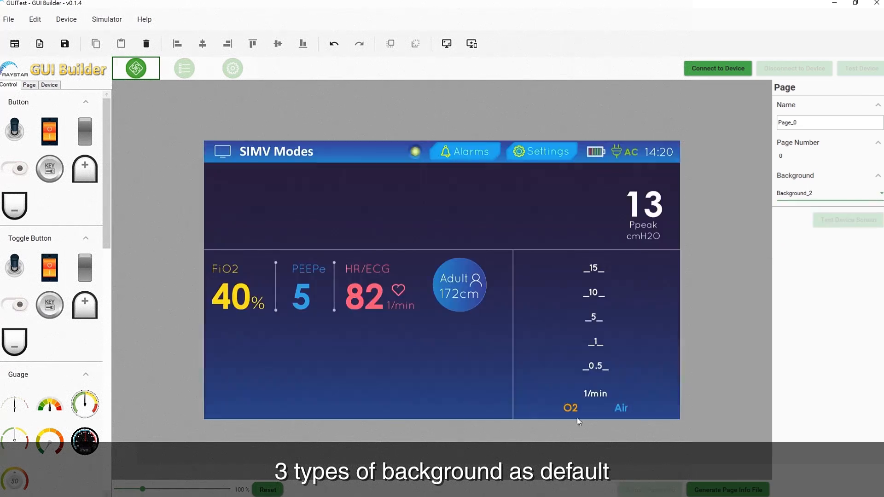
mouse_move(16, 169)
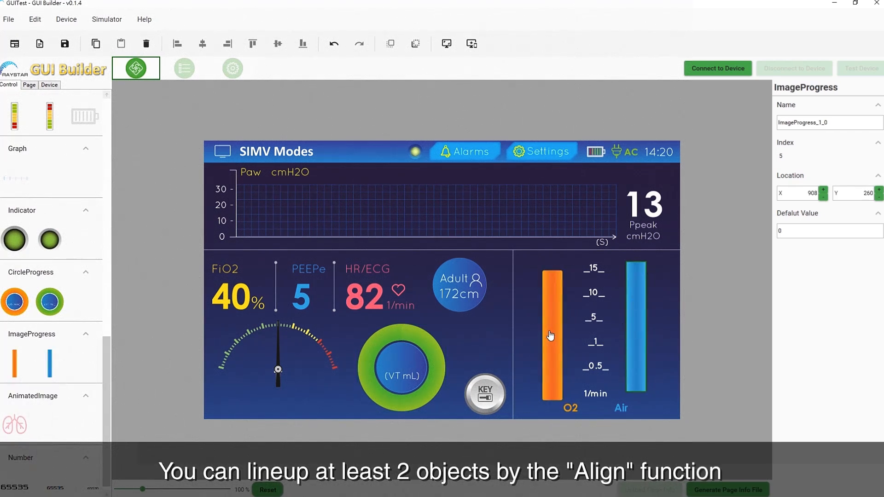
- Align the O2 and Air bars, add a 65535 number readout and select the KEY button
left_click(633, 326)
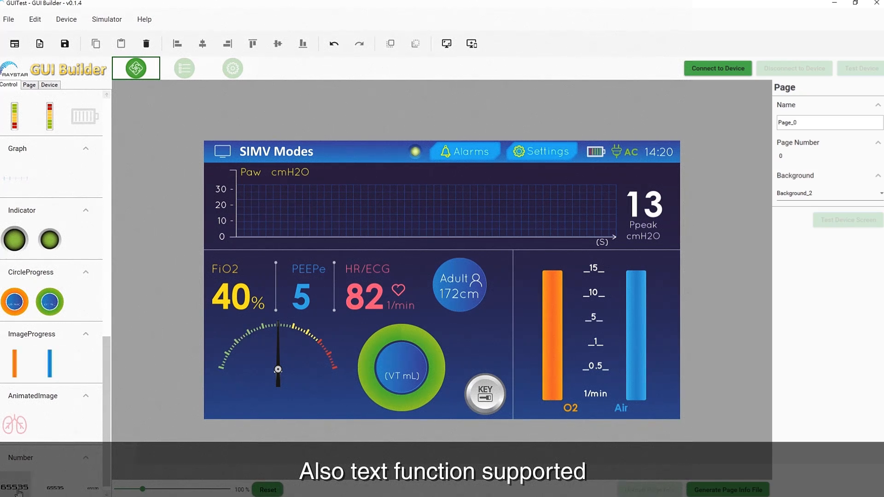
left_click(293, 404)
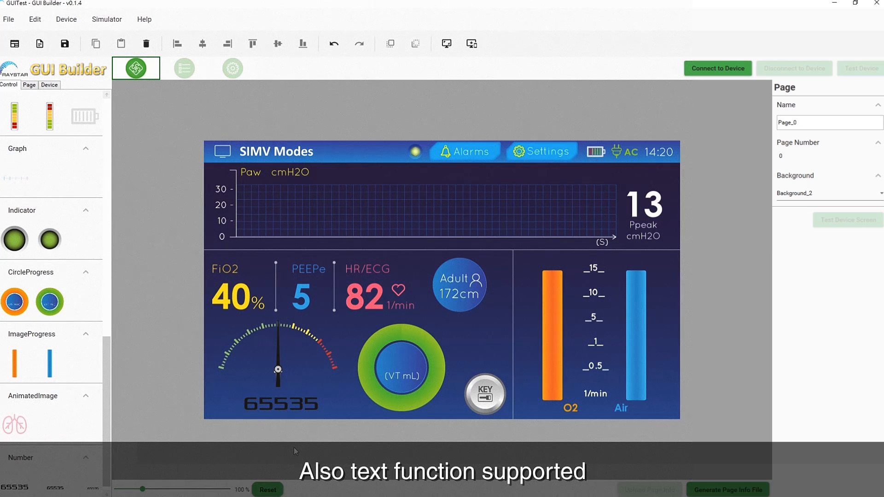
mouse_move(461, 344)
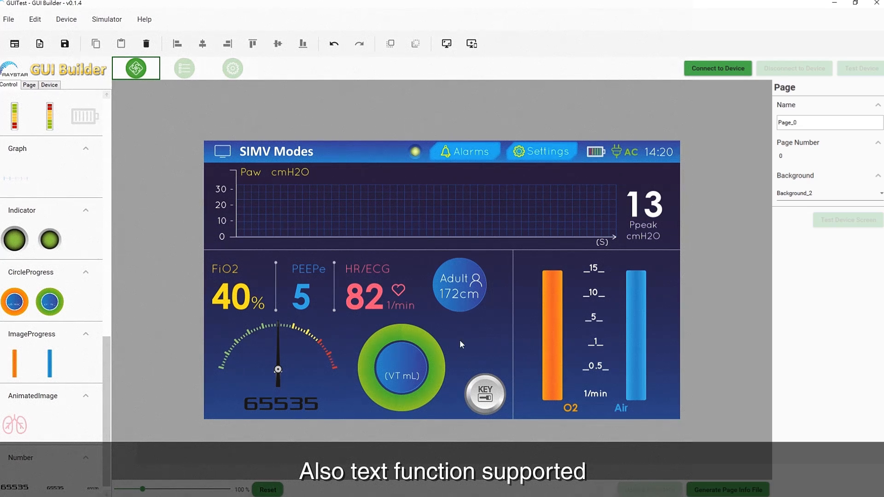
left_click(484, 393)
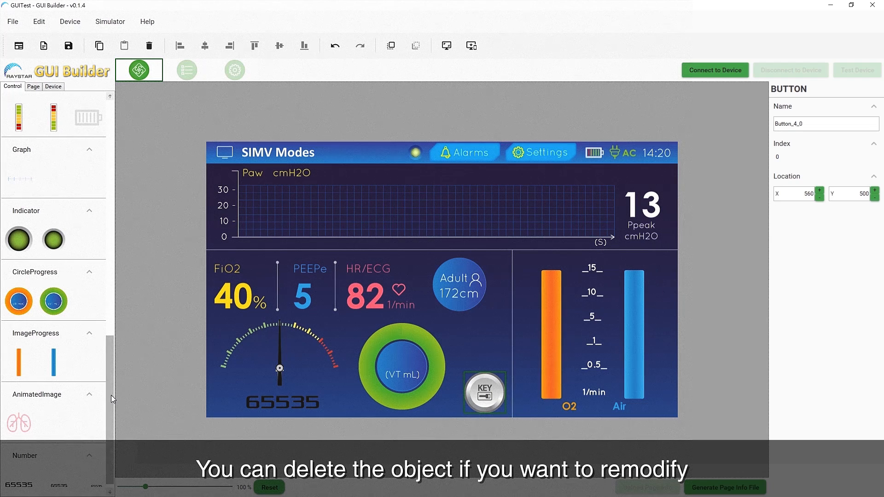
- Delete the KEY button, leaving an orange toggle switch in its place, and save the project
scroll("up", 3)
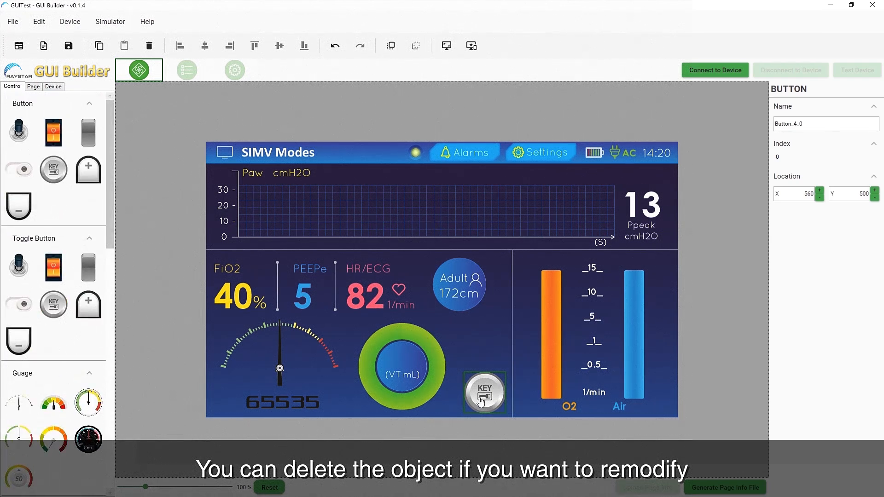
mouse_move(148, 46)
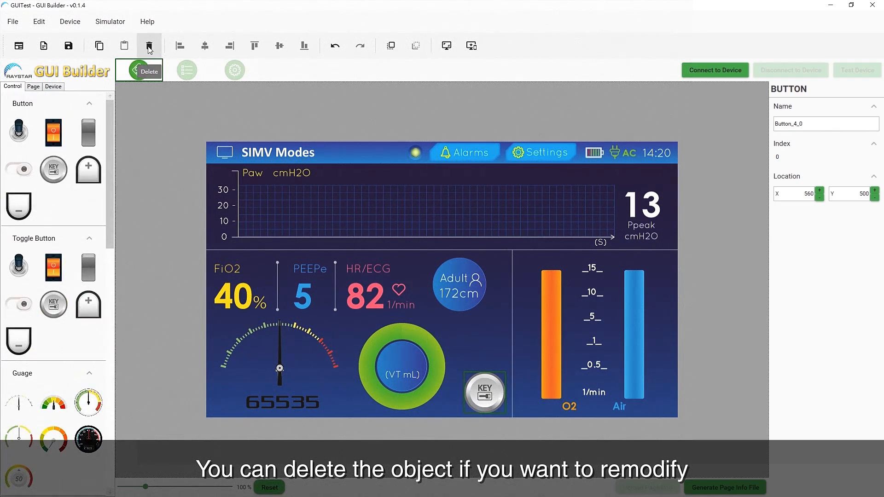
left_click(148, 46)
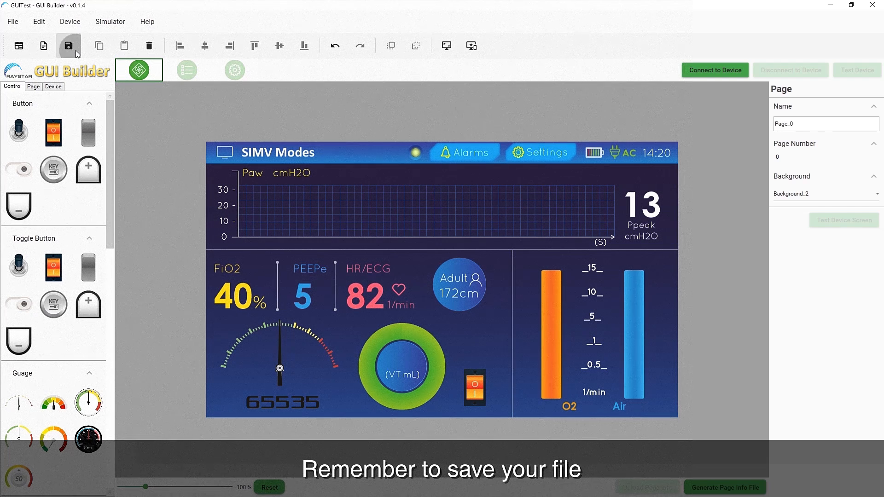
left_click(68, 46)
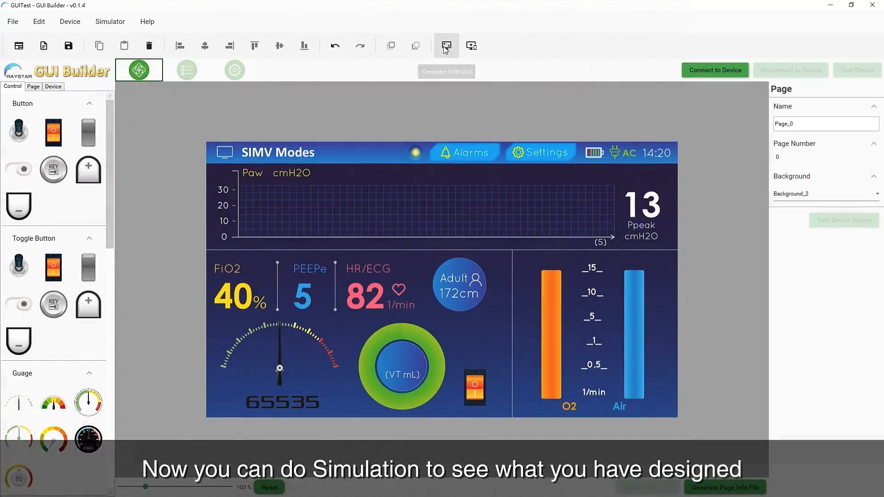
left_click(446, 46)
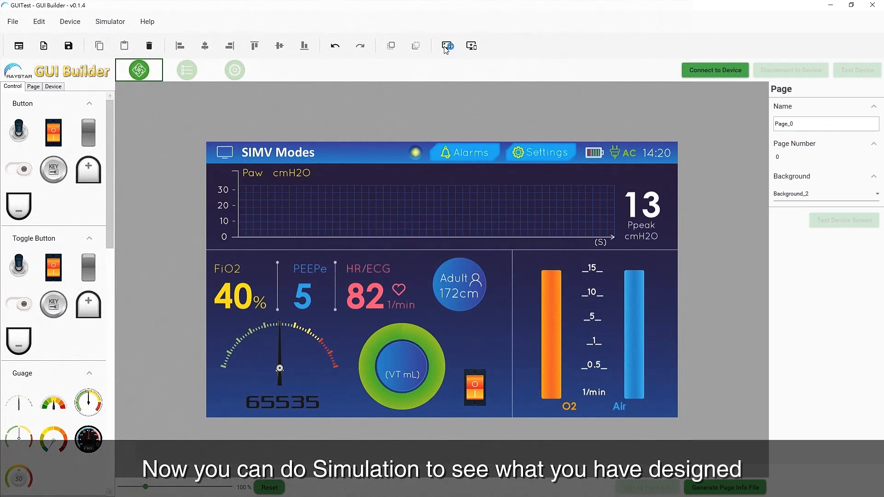
left_click(448, 46)
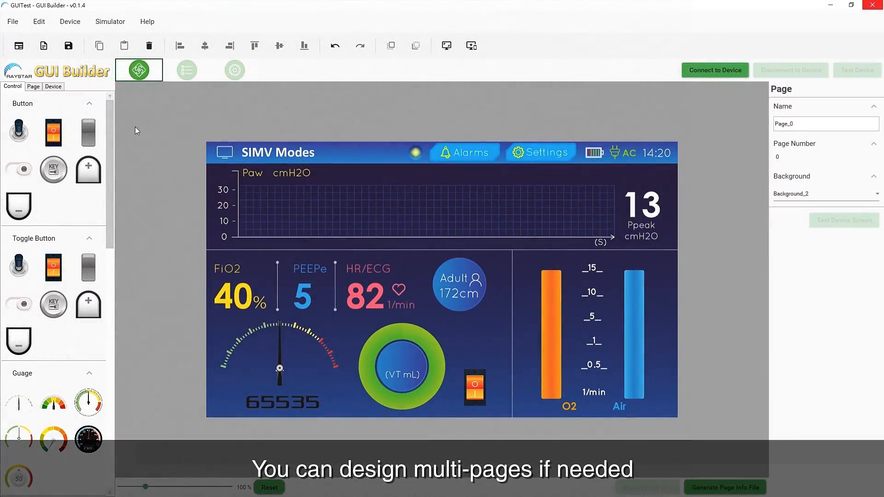
- Add a second page, Page_1, and give it the Background_2 SIMV background
left_click(33, 87)
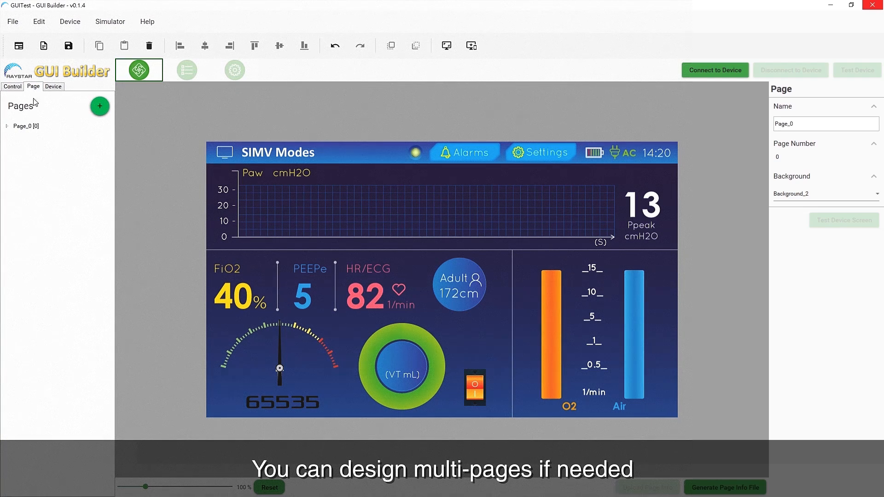
left_click(7, 126)
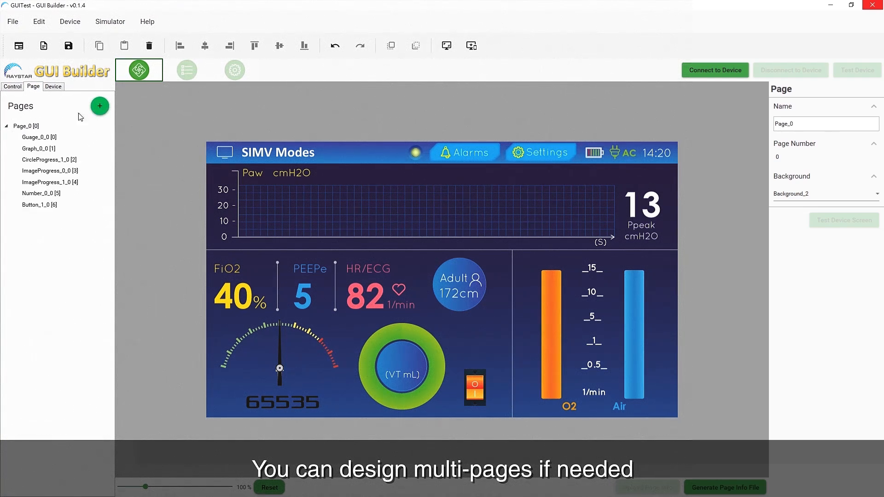
left_click(99, 106)
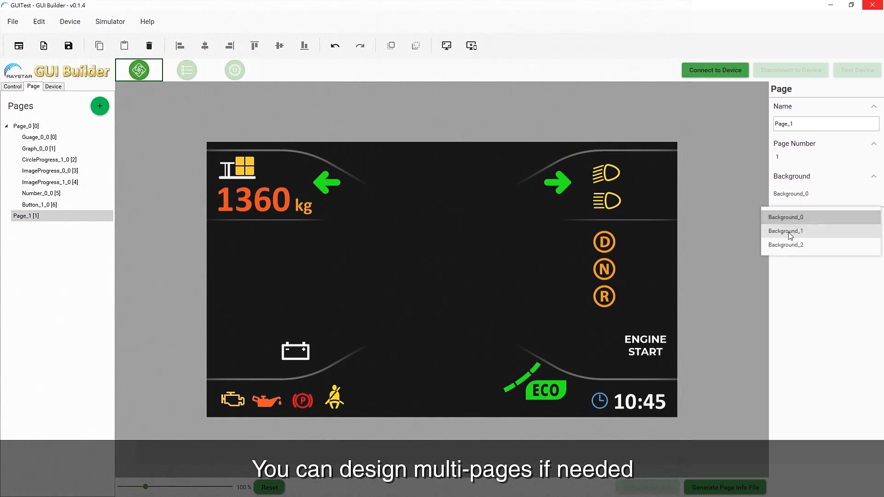
left_click(786, 245)
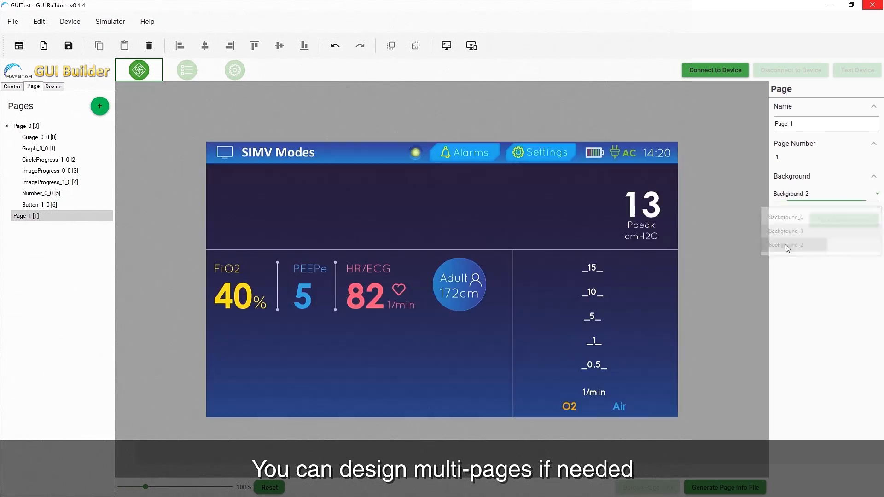
left_click(786, 245)
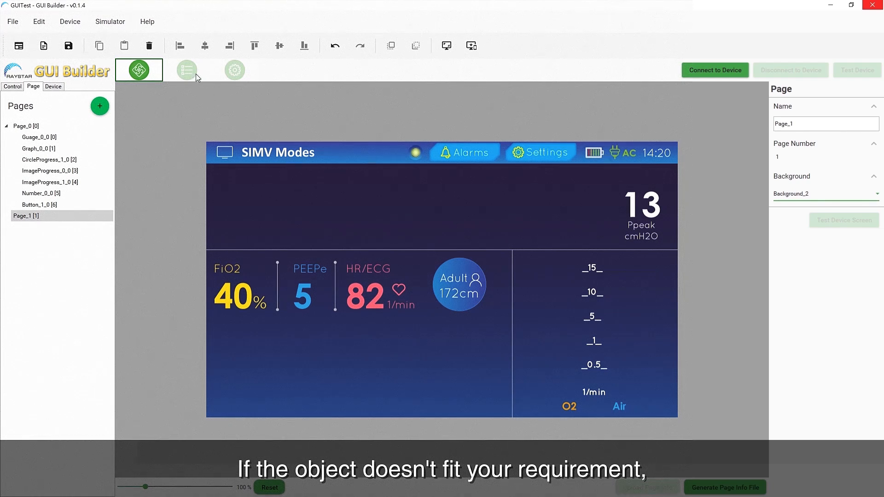
- Replace background style 0 in the Resource library with the test1.png Earth image
left_click(187, 70)
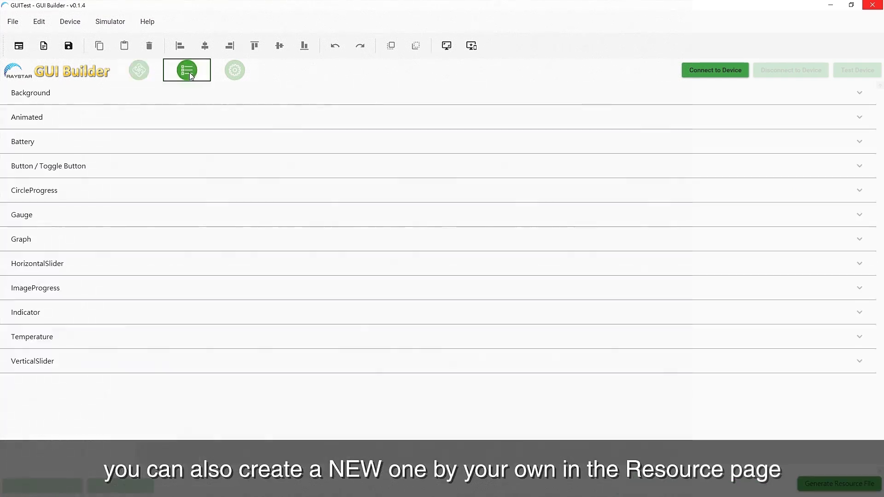
mouse_move(83, 100)
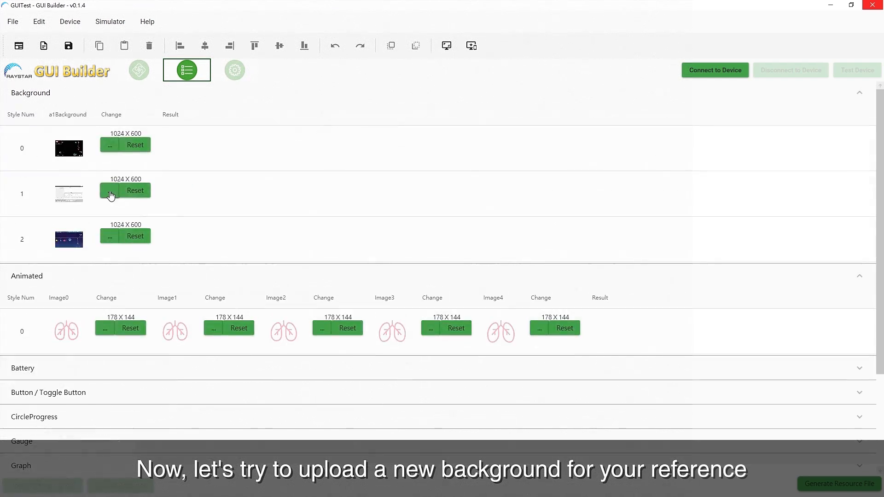
left_click(110, 189)
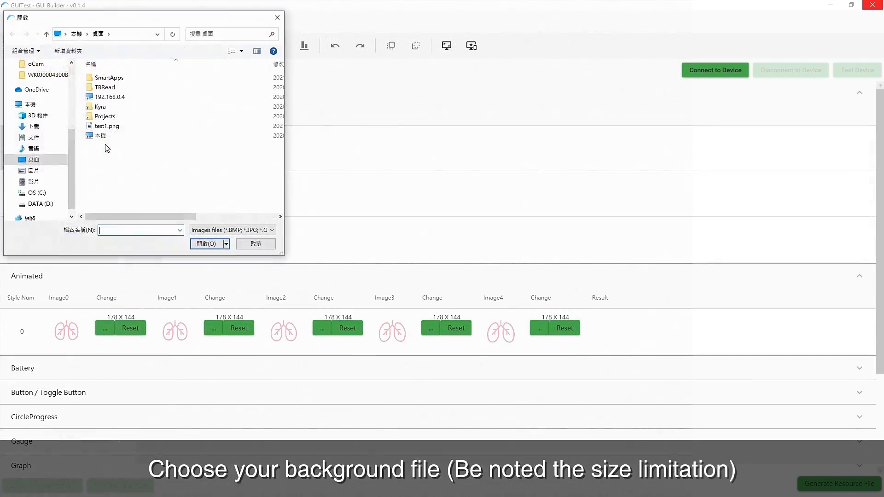
left_click(107, 126)
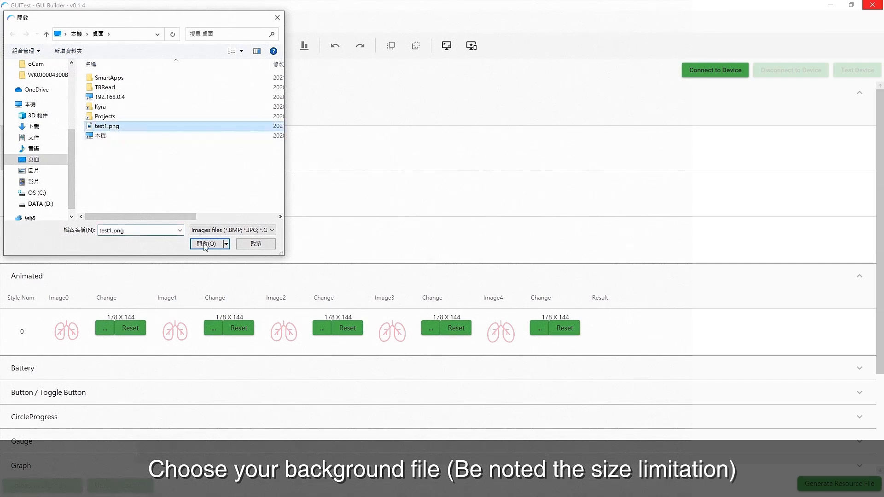
left_click(208, 243)
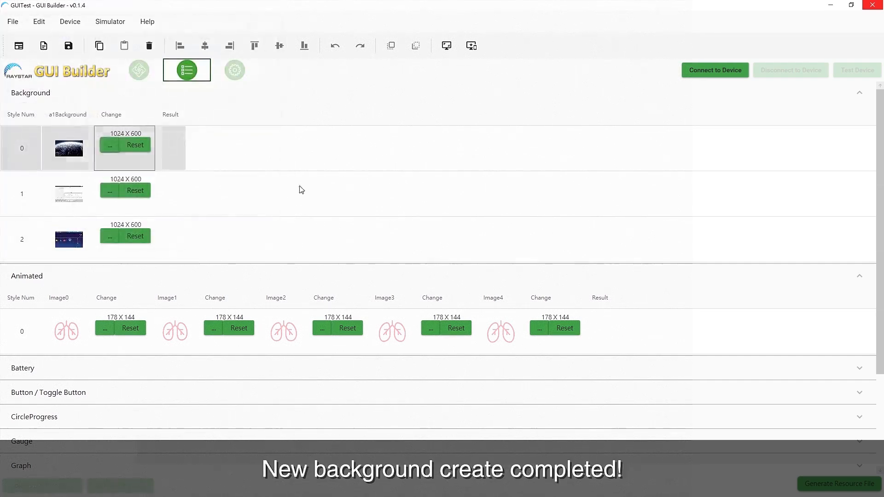
- Set Page_1 to the Earth background Background_0 and bring up the widget catalogue
left_click(139, 70)
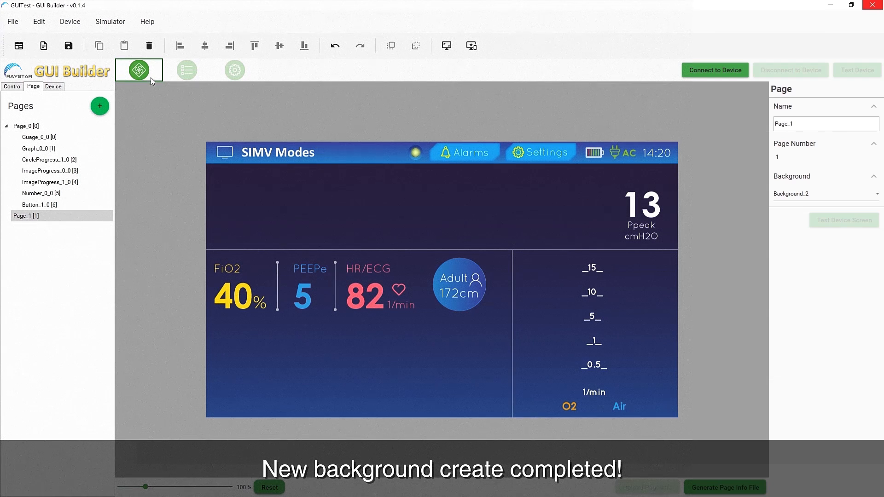
mouse_move(842, 161)
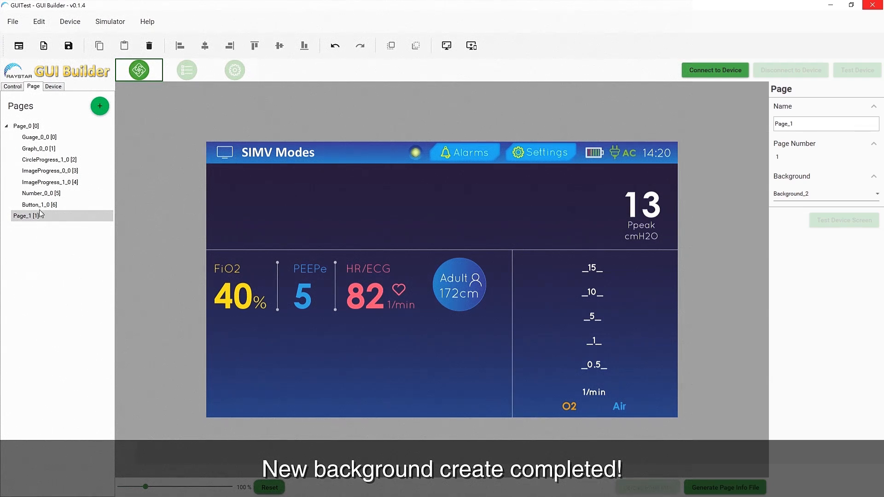
left_click(875, 193)
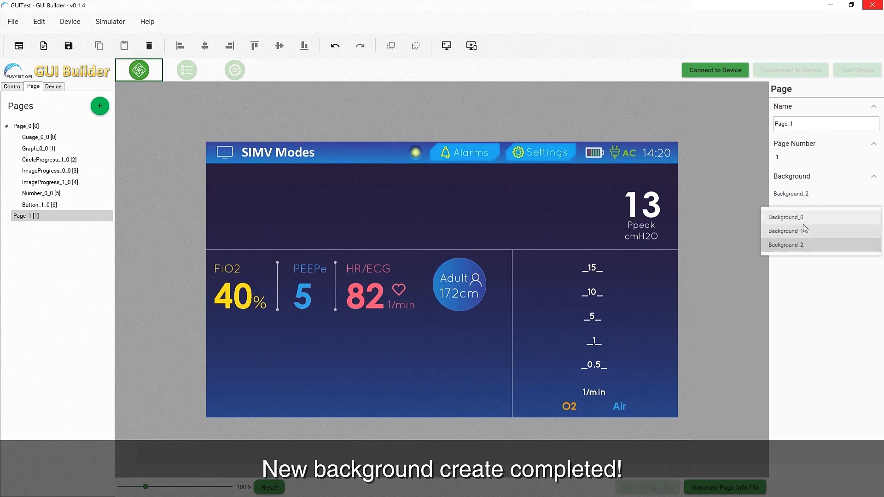
left_click(786, 217)
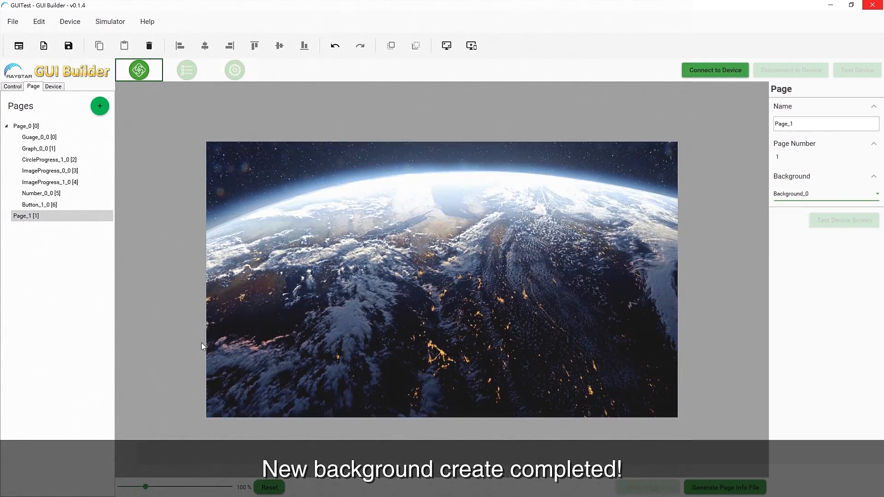
left_click(12, 87)
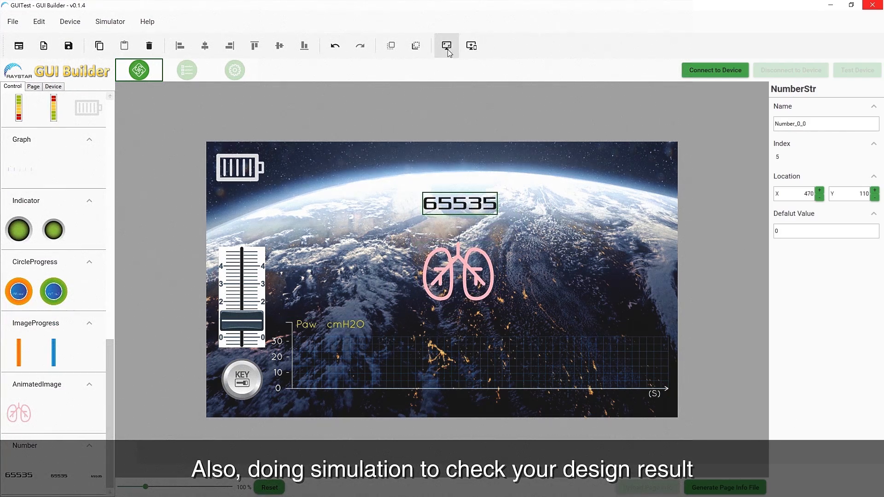
- Run the simulator, switch to page 1 and feed it the value 100
left_click(446, 46)
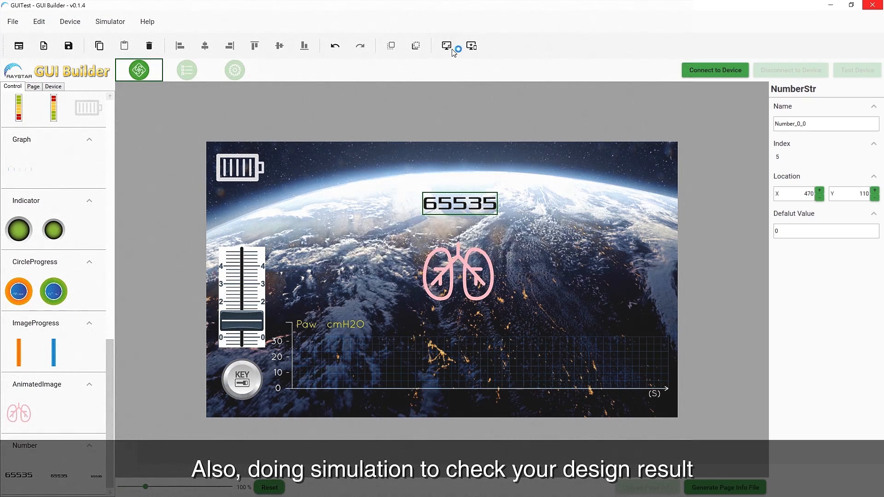
left_click(445, 46)
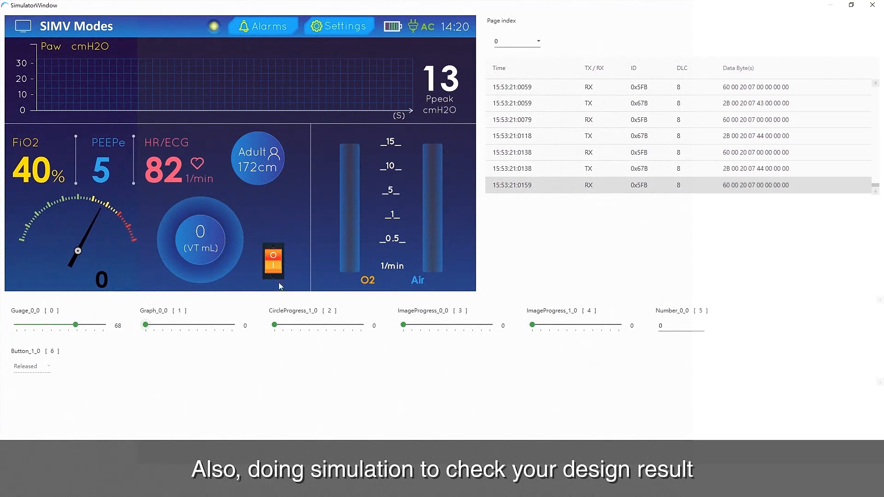
left_click(516, 41)
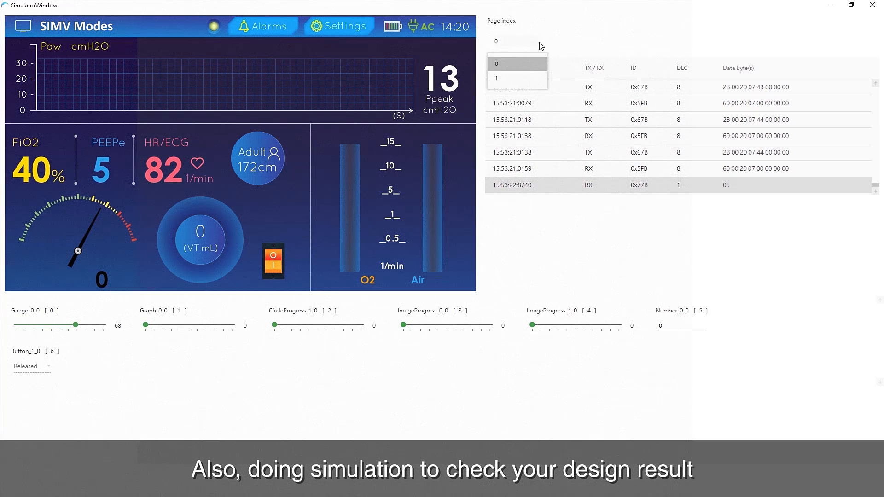
left_click(497, 78)
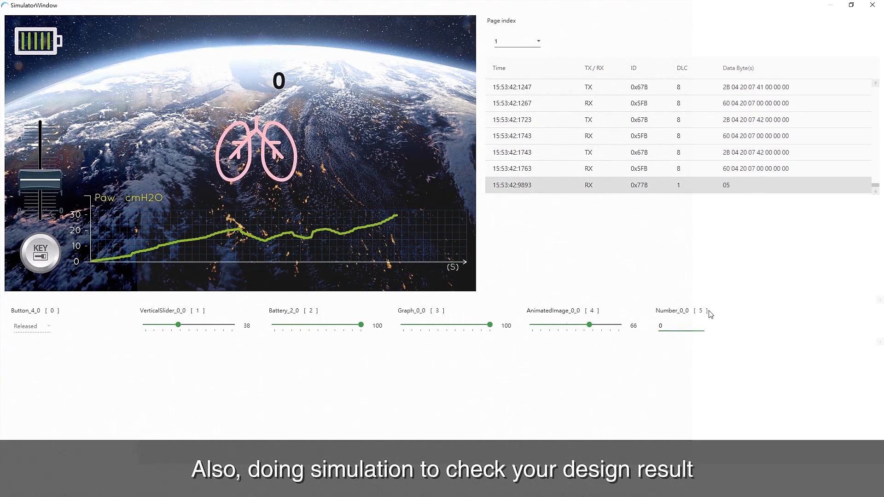
type("100")
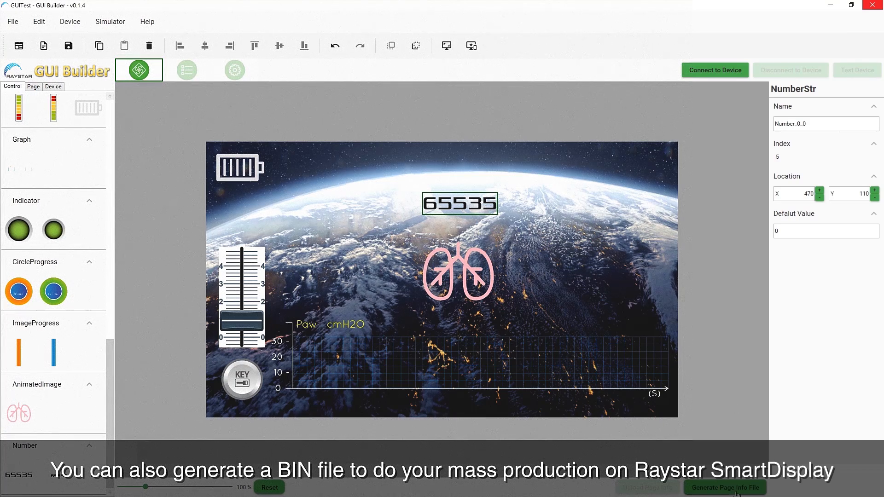
- Start exporting the design as a BIN file
left_click(724, 487)
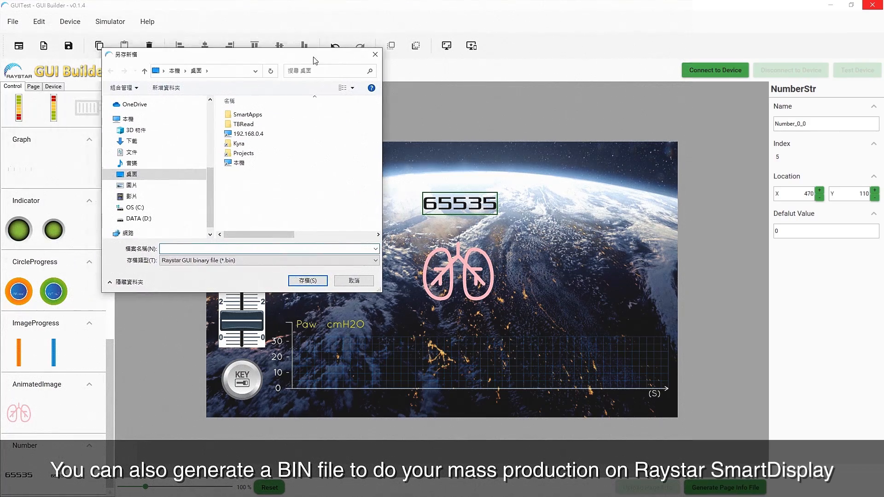